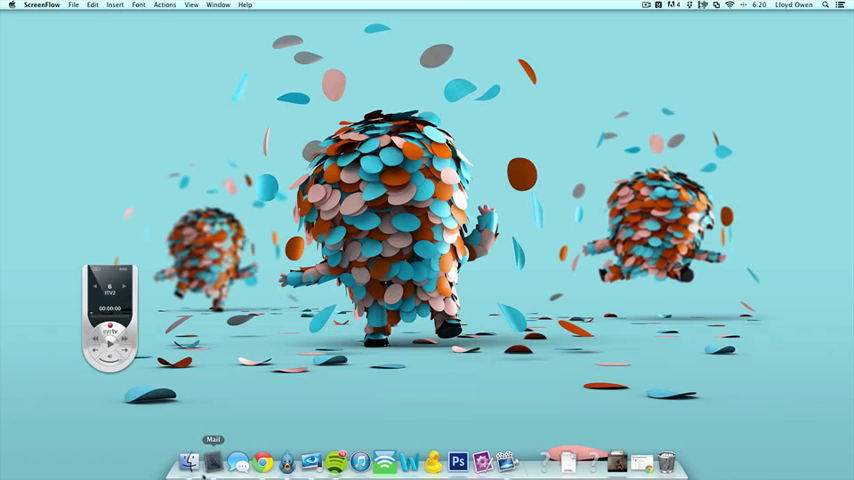
# Open a Finder window and go to the /etc folder via Go to Folder
pyautogui.click(200, 462)
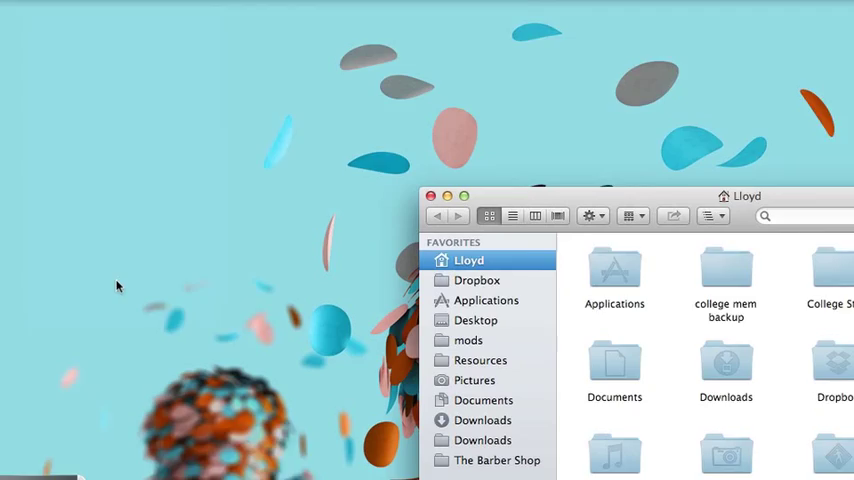
pyautogui.write('/et')
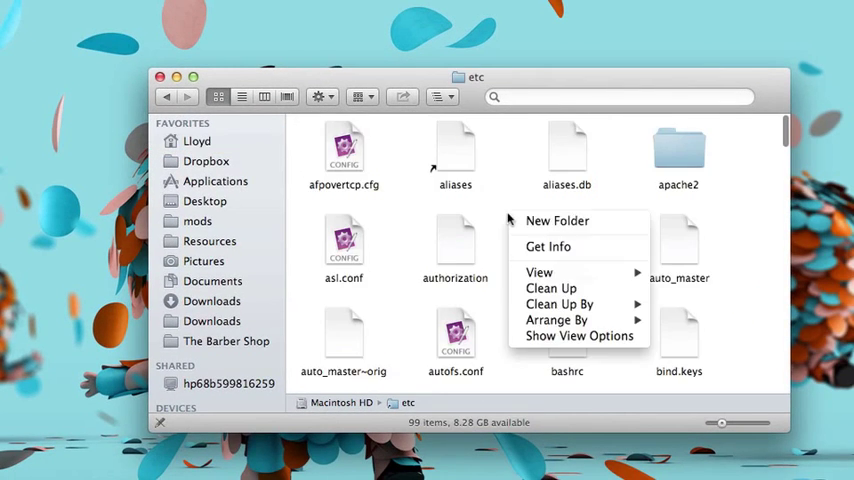
pyautogui.click(548, 246)
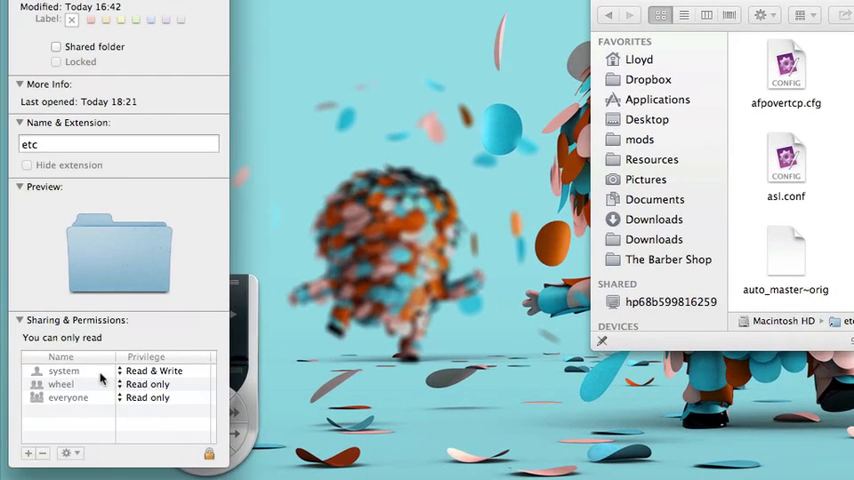
pyautogui.moveTo(76, 322)
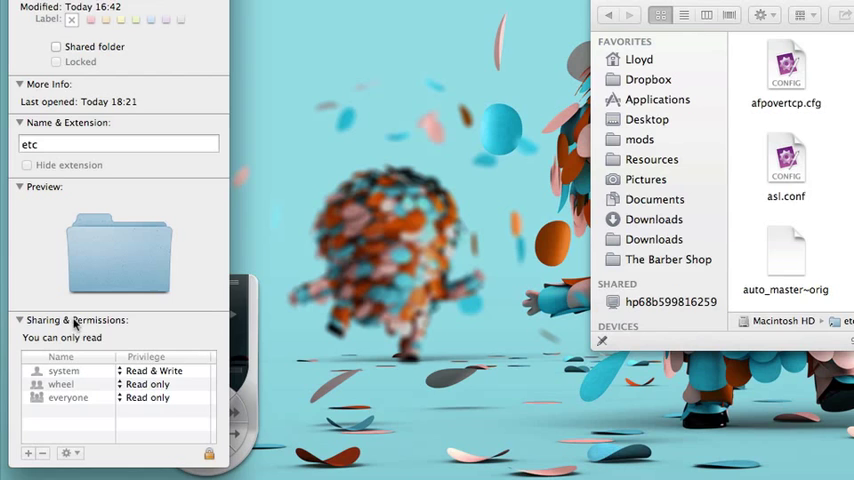
pyautogui.click(208, 452)
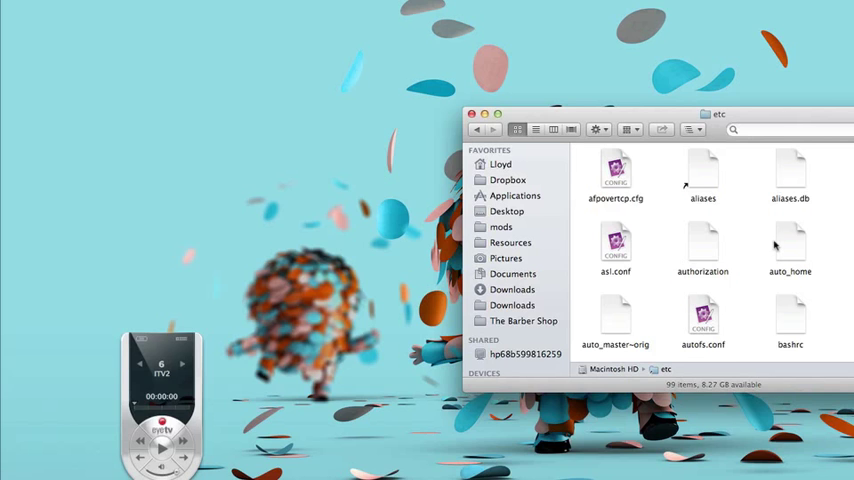
# Open the hosts file from /etc in TextEdit via Open With
pyautogui.click(616, 312)
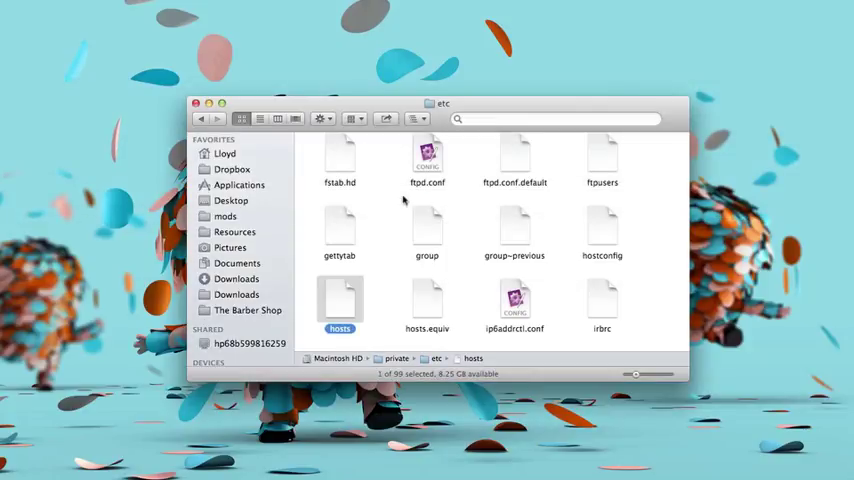
pyautogui.rightClick(340, 300)
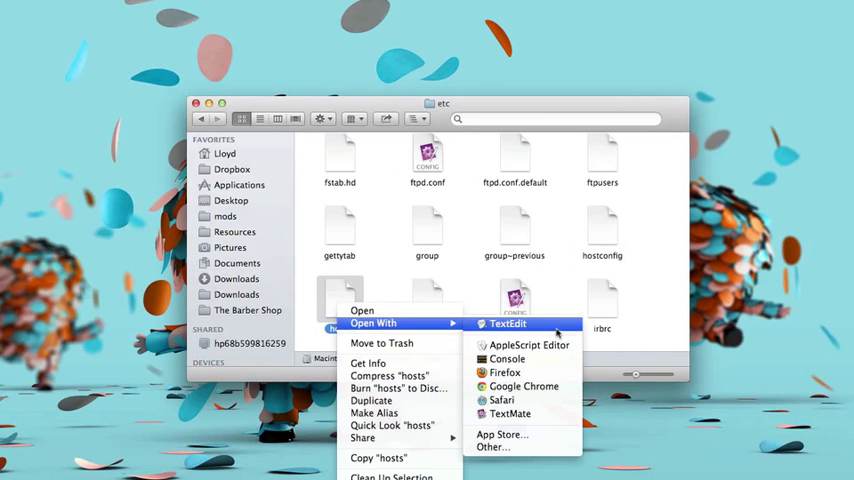
pyautogui.click(508, 324)
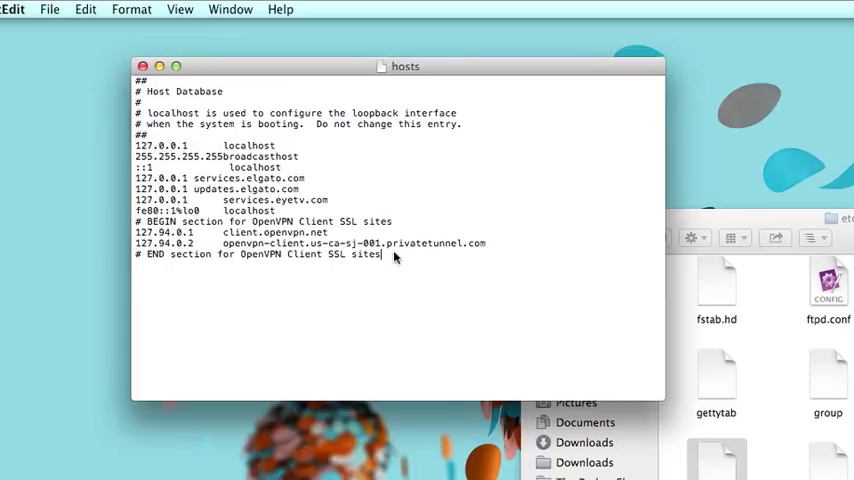
# Add test line 'dfsfsfs' at the end of hosts, save with Cmd+S, and select it
pyautogui.write('dfsfsfs')
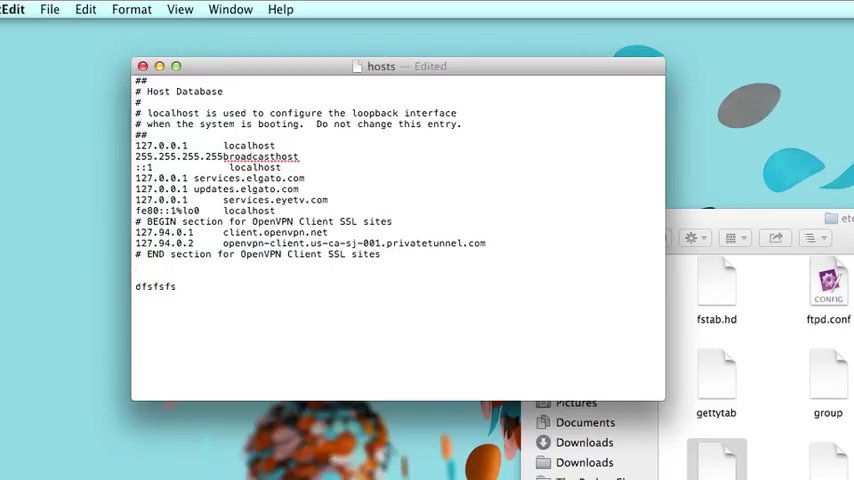
pyautogui.press('cmd+s')
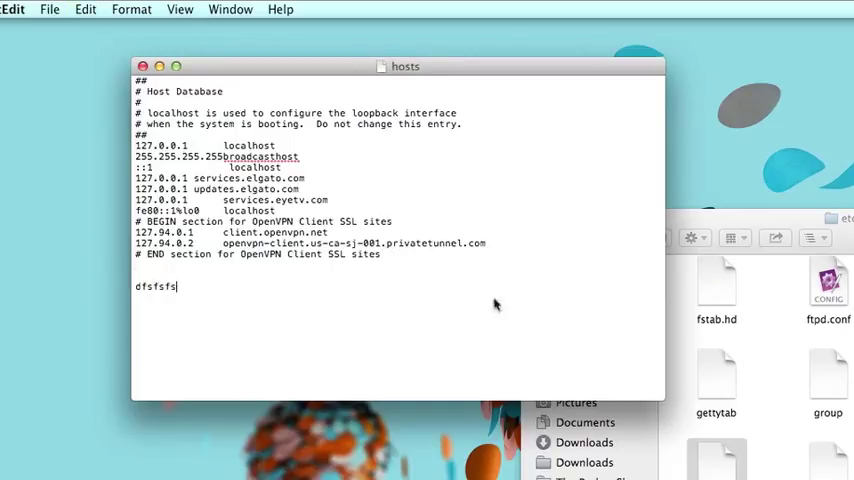
pyautogui.tripleClick(156, 288)
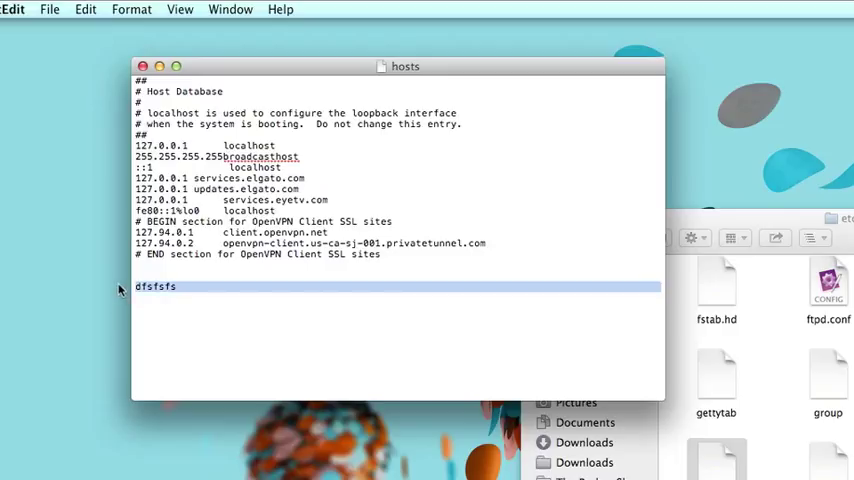